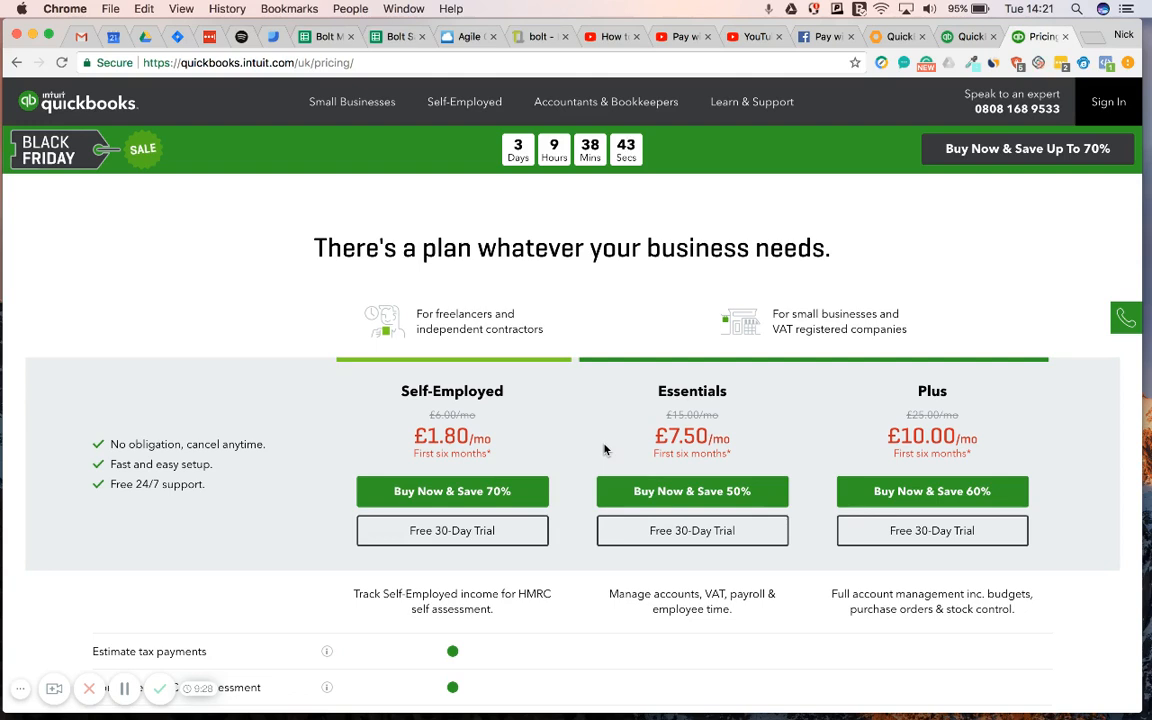
pyautogui.moveTo(455, 302)
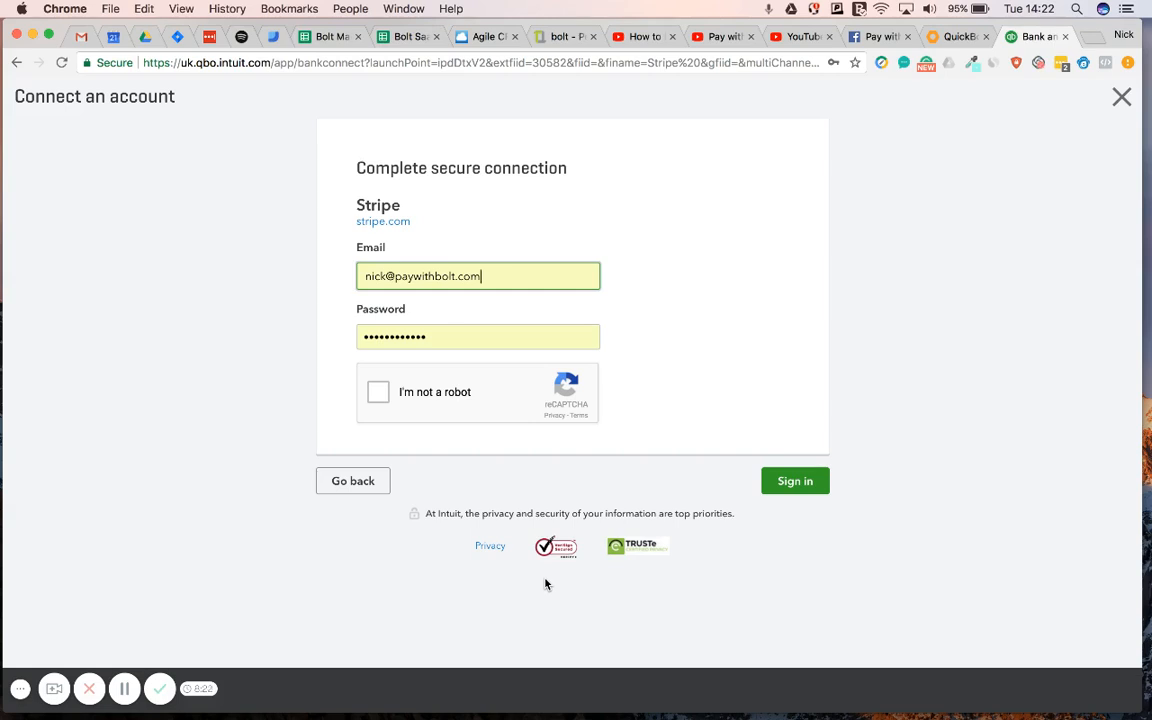
# - Fill the Stripe password from Chrome's saved login
pyautogui.click(478, 336)
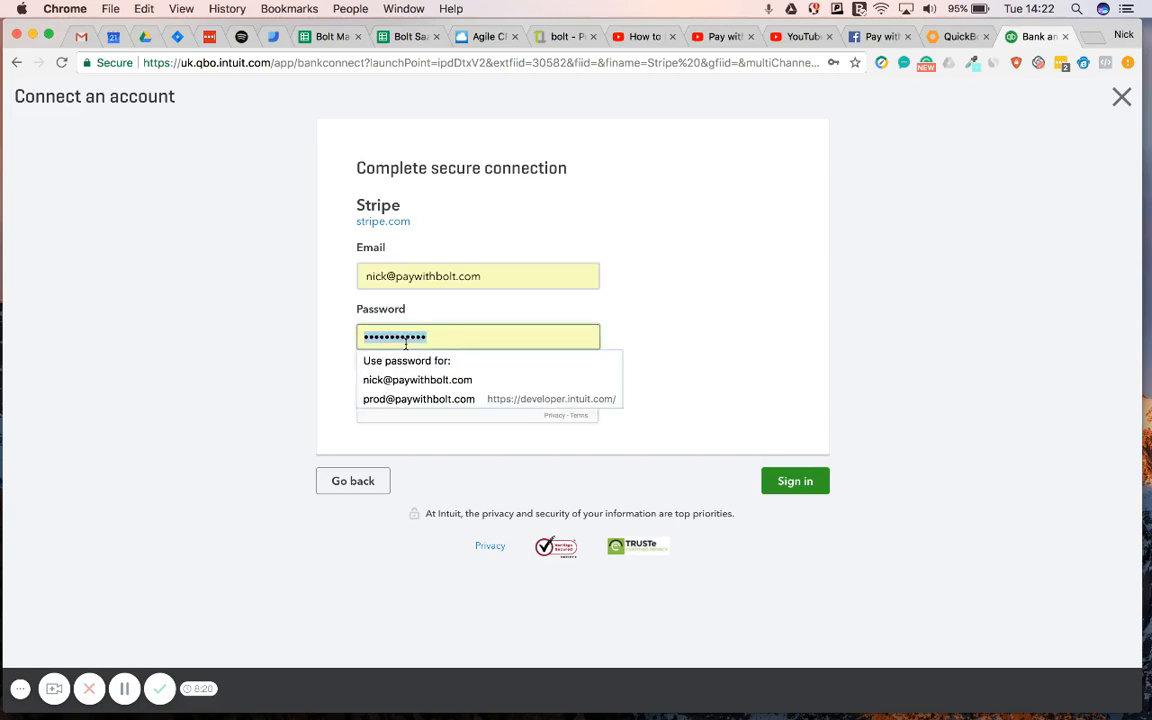
pyautogui.click(795, 481)
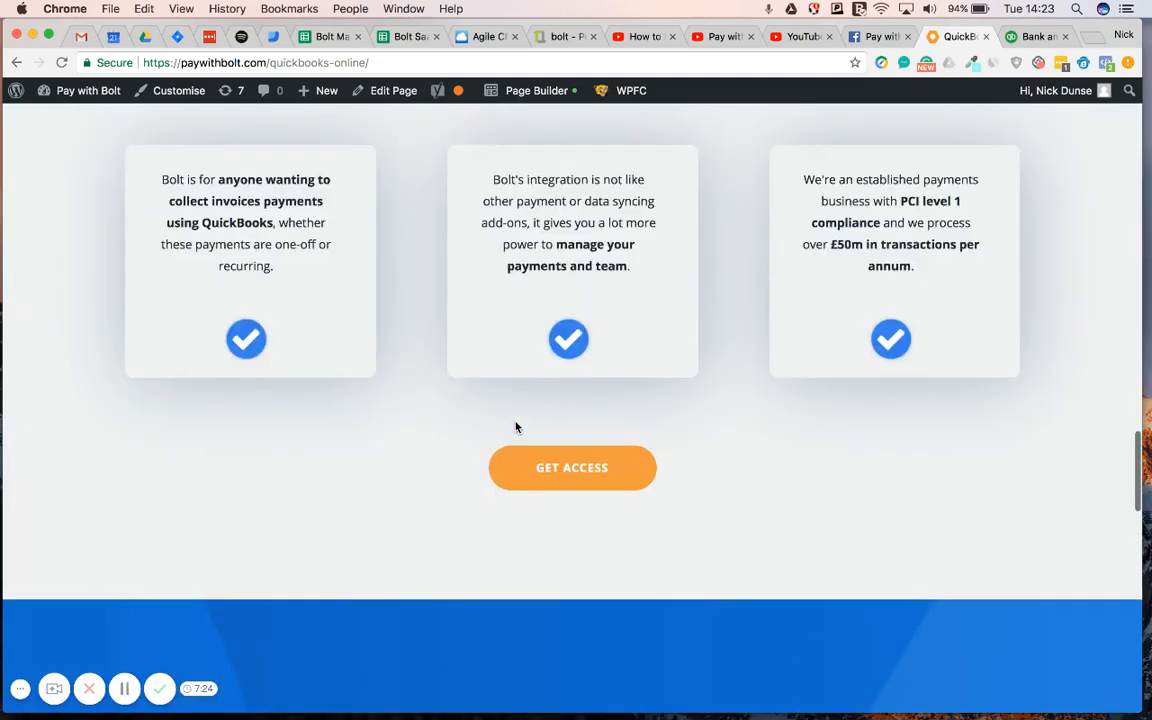
# - Open the Bolt payments setup via GET ACCESS
pyautogui.click(572, 467)
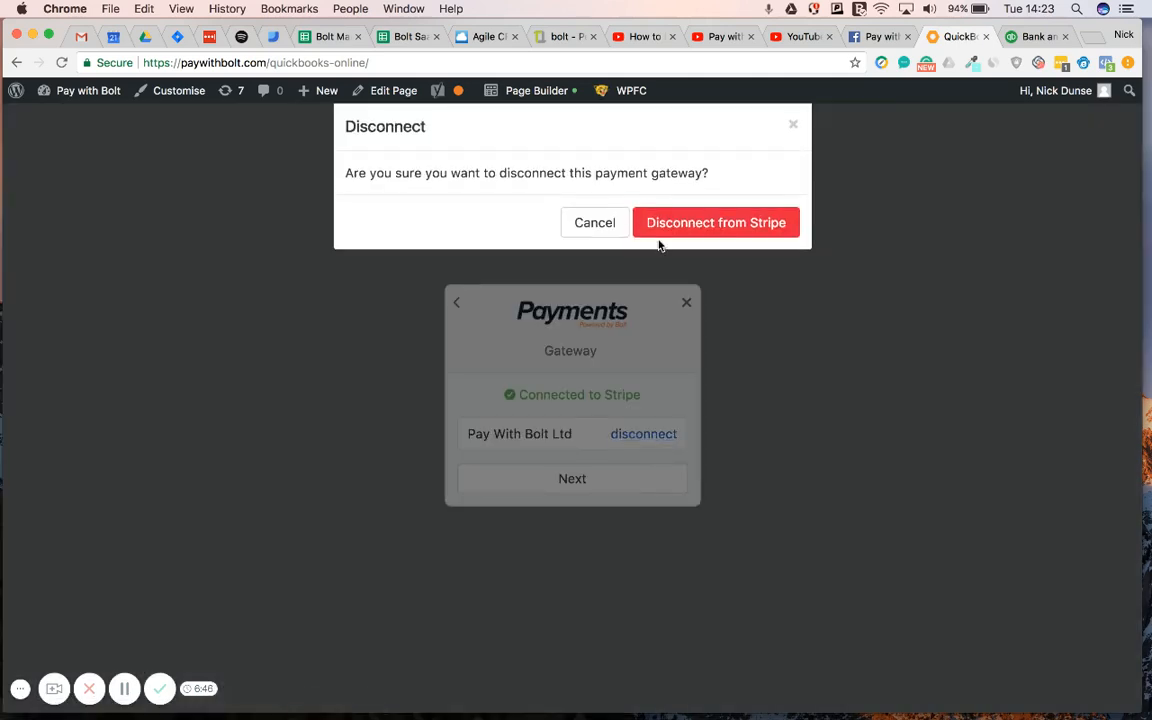
# - Disconnect the old Stripe gateway, then reconnect Stripe through the Stripe login
pyautogui.click(716, 222)
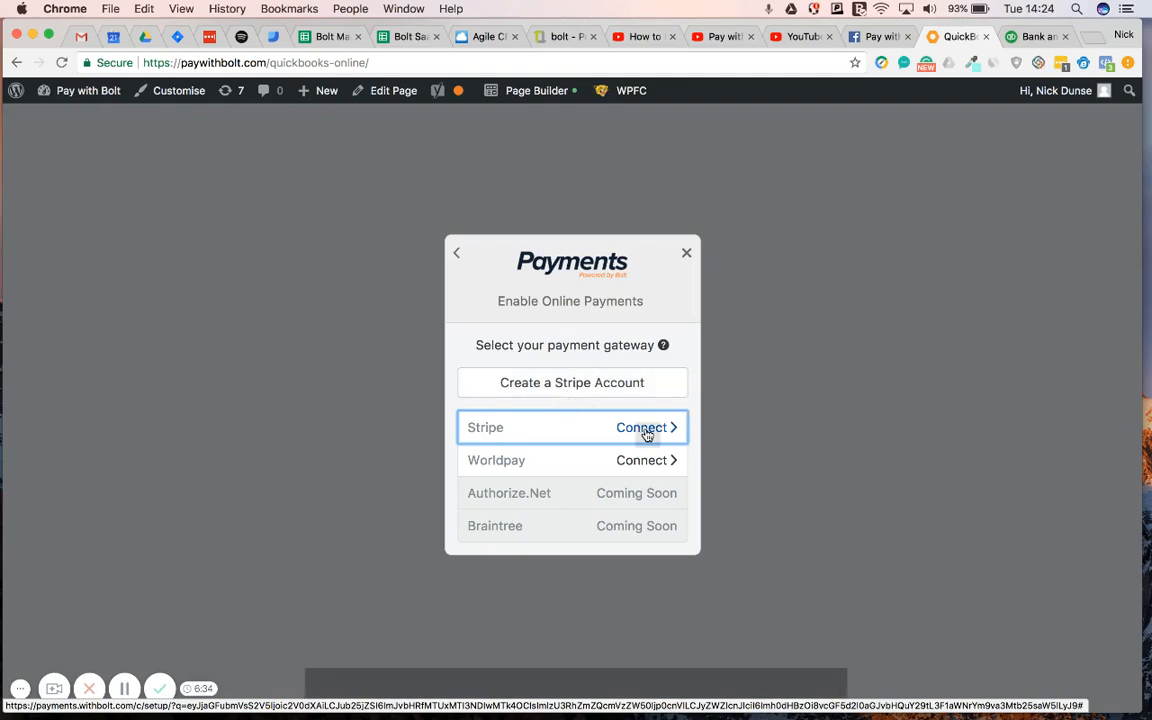
pyautogui.click(641, 427)
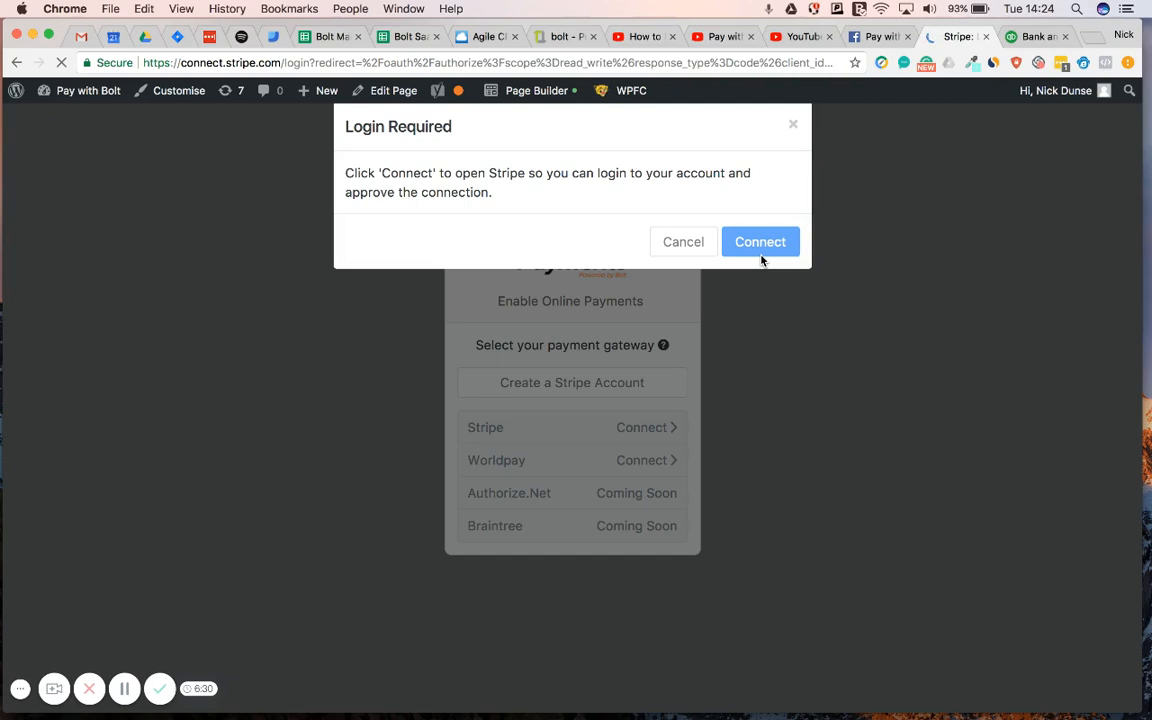
pyautogui.click(760, 241)
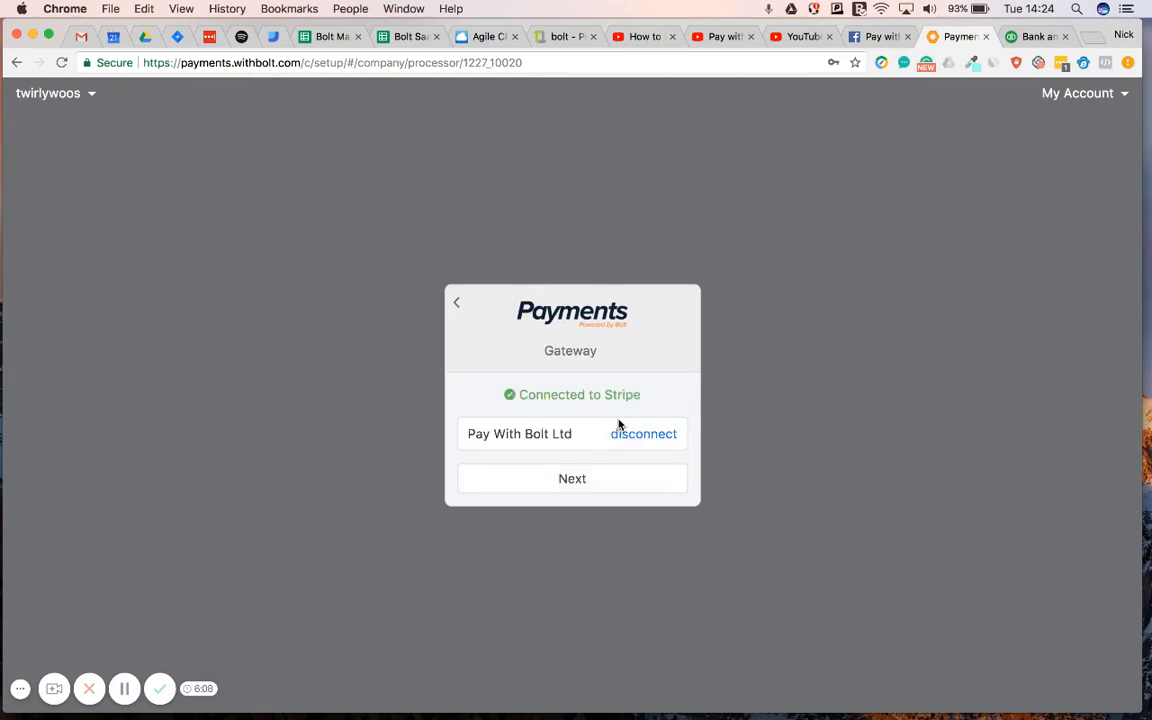
# - Add QuickBooks as the accounting integration and authorize it on Intuit
pyautogui.click(572, 478)
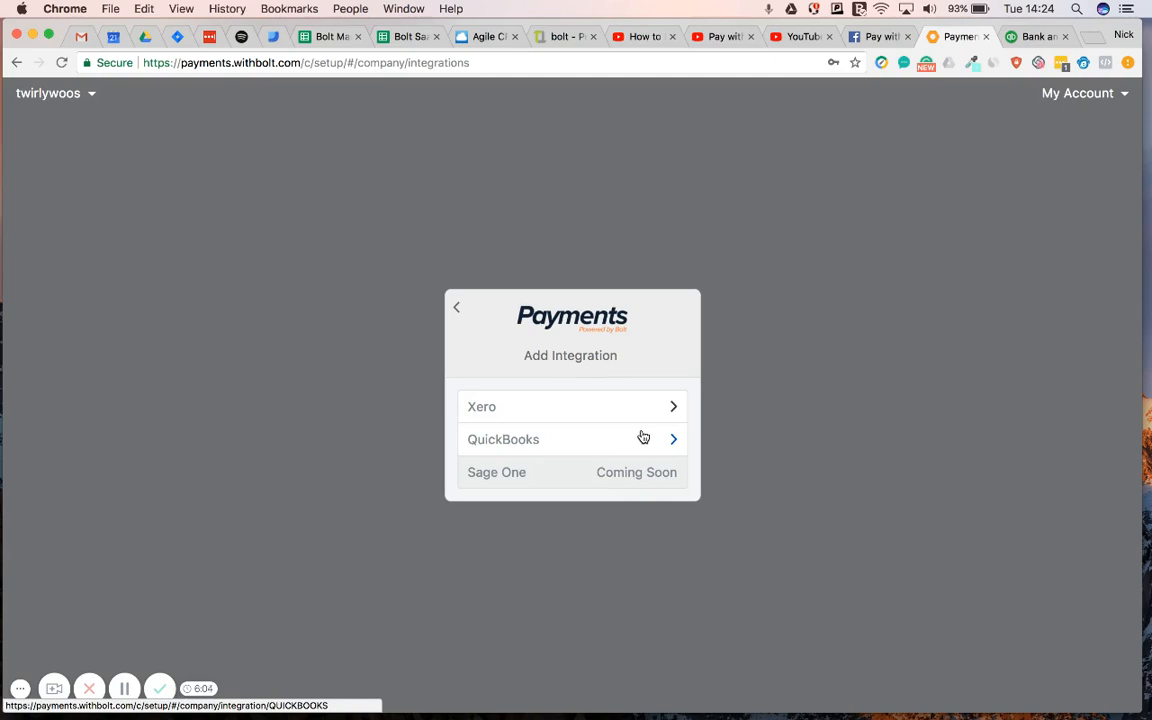
pyautogui.click(503, 439)
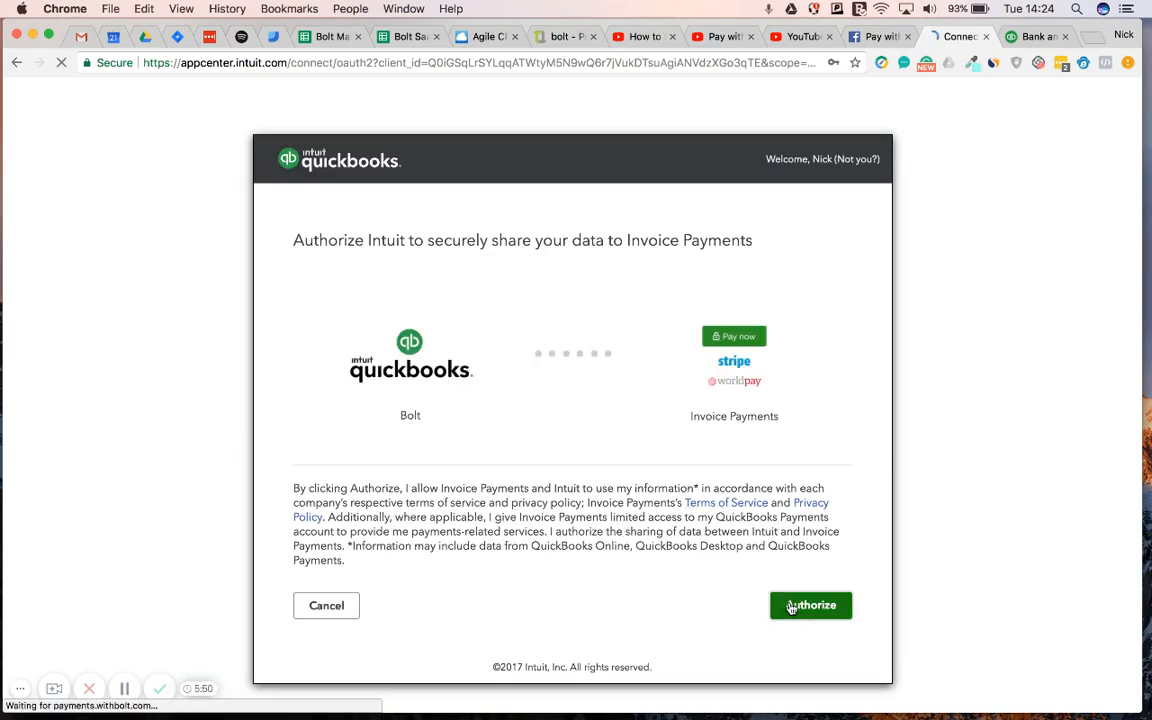
pyautogui.click(810, 605)
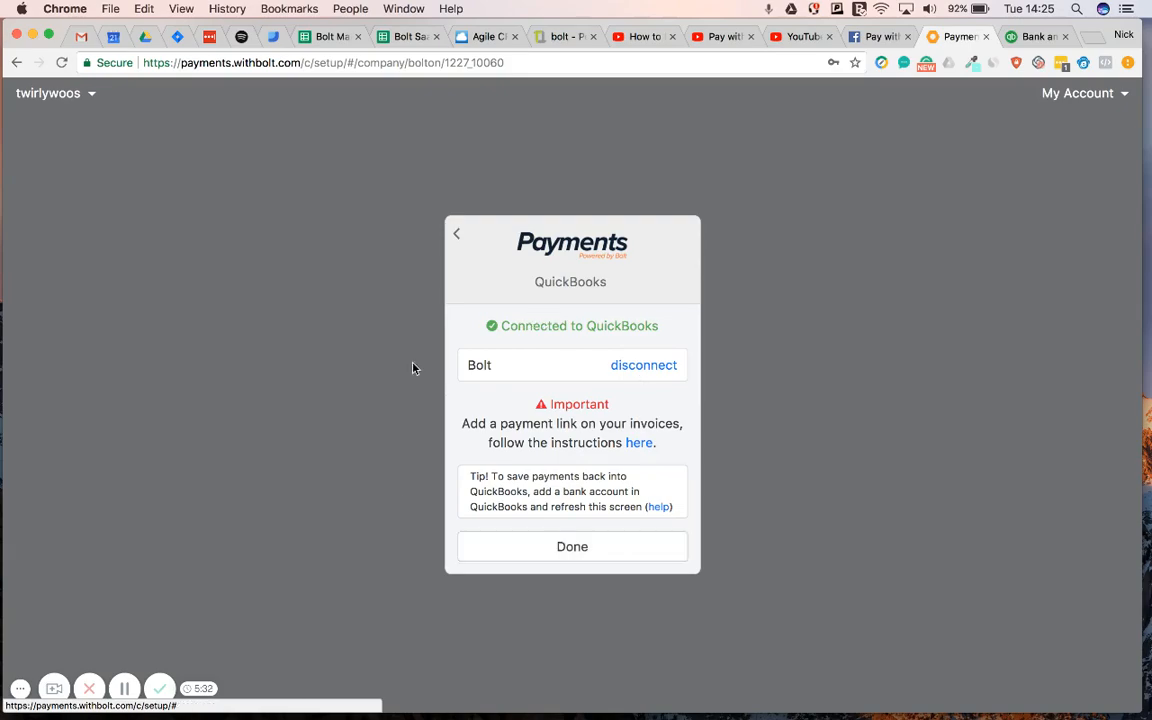